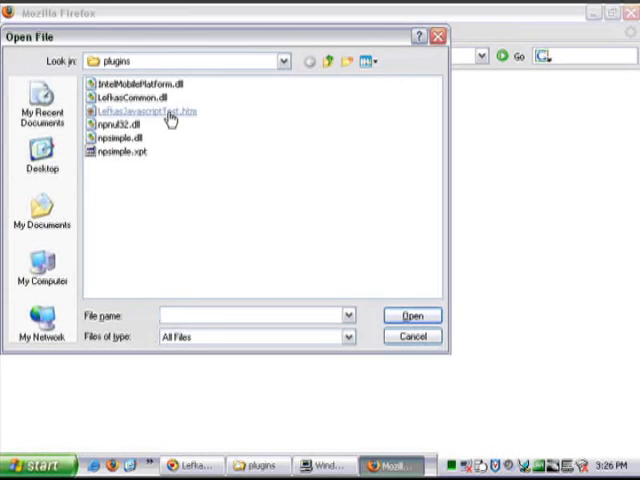
# Open LefkasJavascriptTest.htm from the plugins folder in Firefox
pyautogui.click(145, 110)
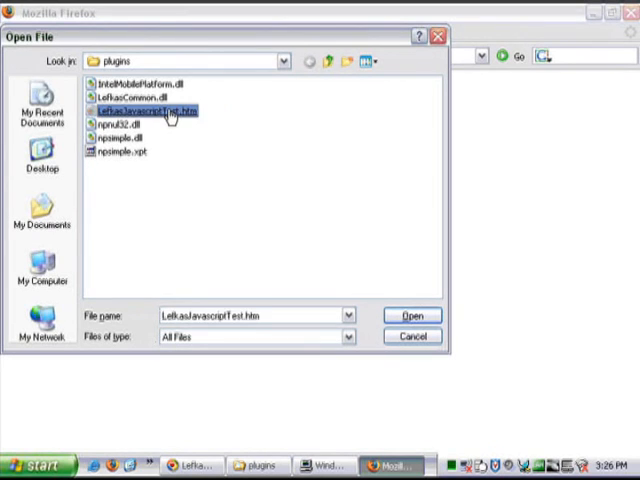
pyautogui.click(411, 315)
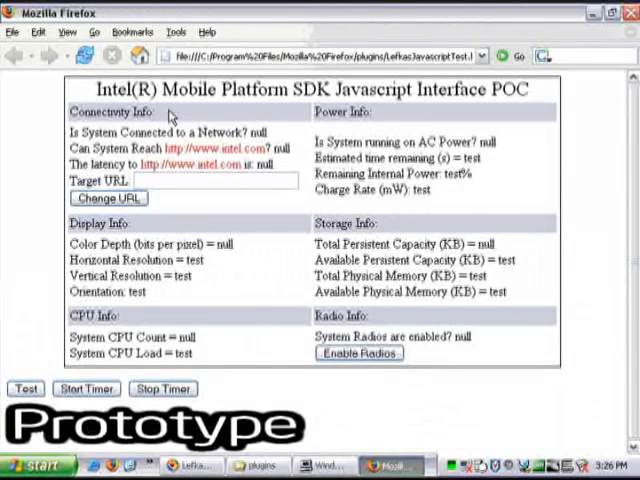
pyautogui.moveTo(108, 213)
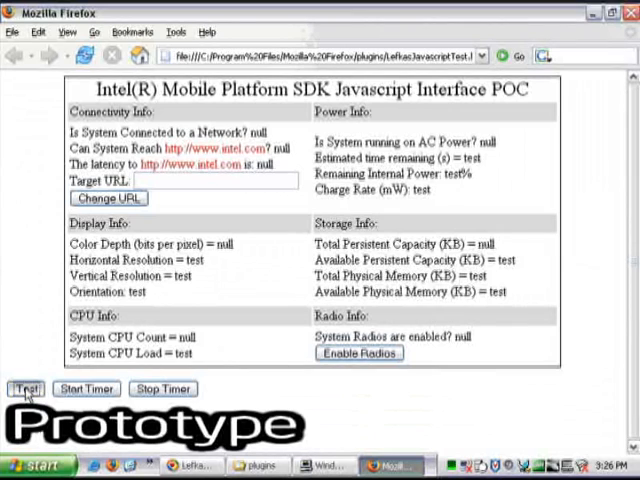
# Run the page's Test twice to fill in live system readings
pyautogui.click(25, 389)
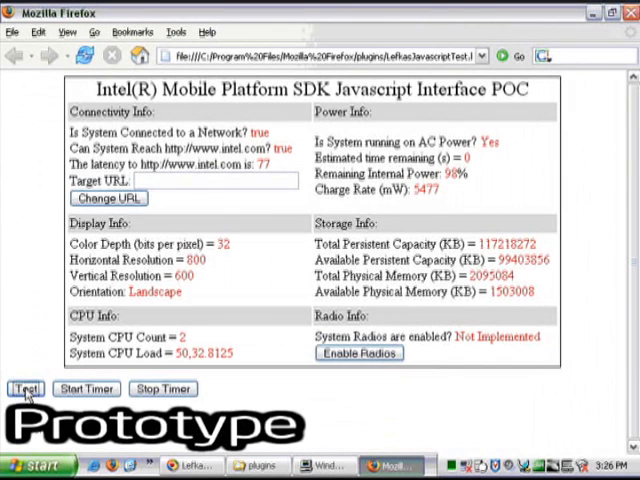
pyautogui.click(24, 388)
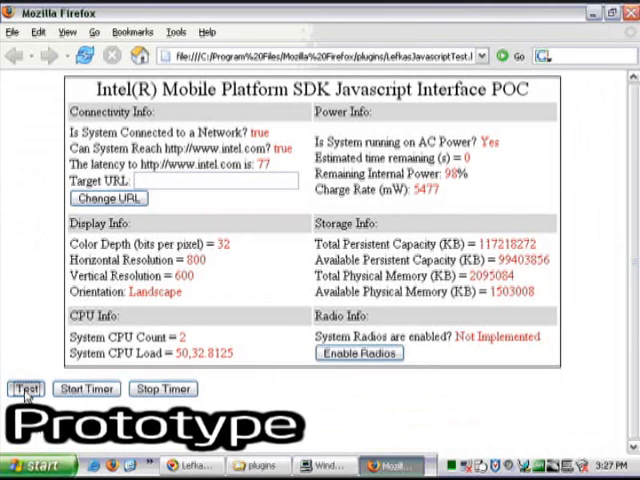
# Run Test again to refresh latency, charge rate and memory readings
pyautogui.click(24, 389)
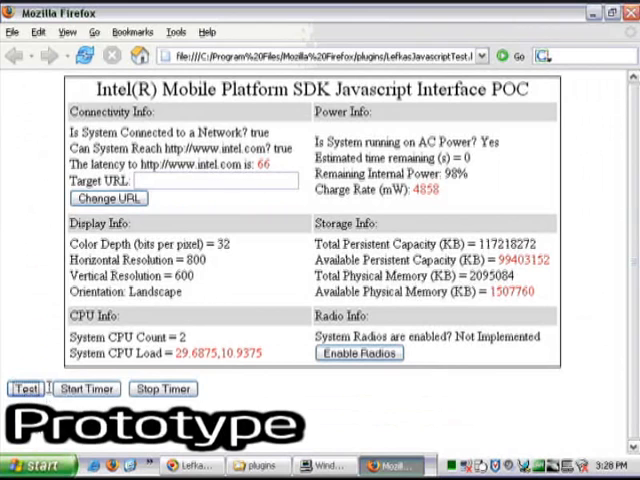
# Start the timer so readings update automatically, then focus Target URL
pyautogui.click(85, 389)
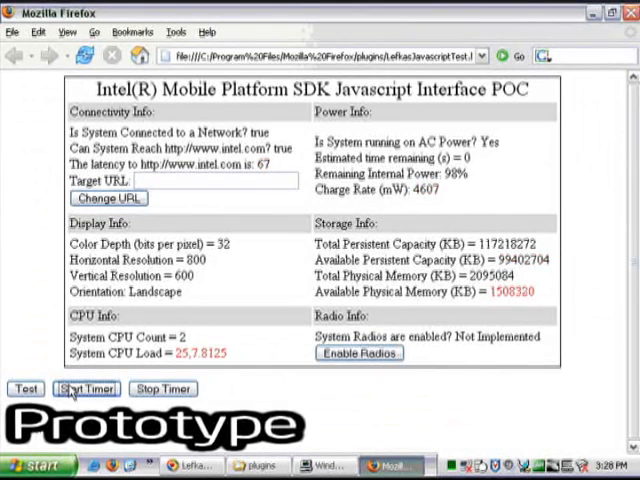
pyautogui.click(86, 388)
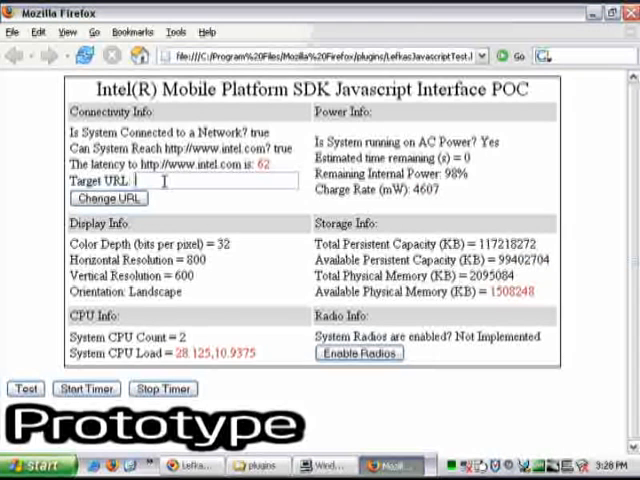
pyautogui.write('http://www.byu.edu')
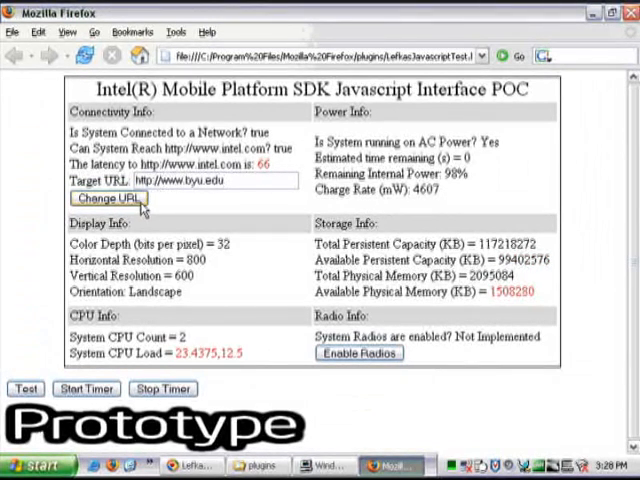
pyautogui.click(113, 198)
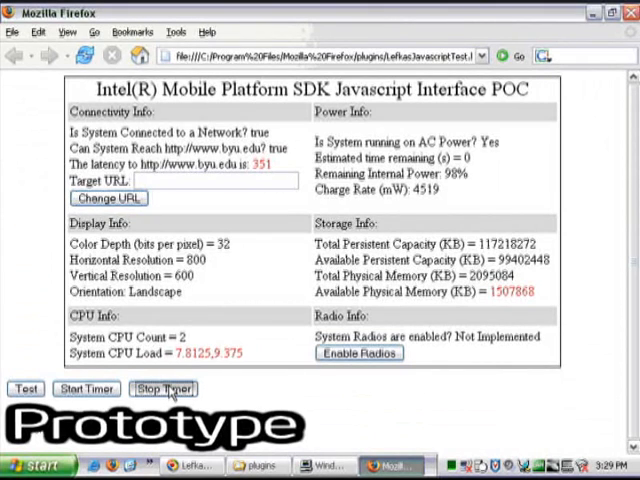
# Stop the timer, freezing readings at byu.edu latency 351
pyautogui.click(163, 389)
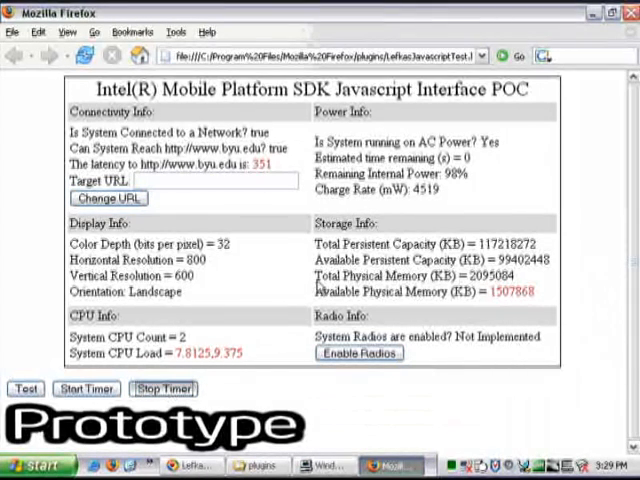
pyautogui.moveTo(595, 70)
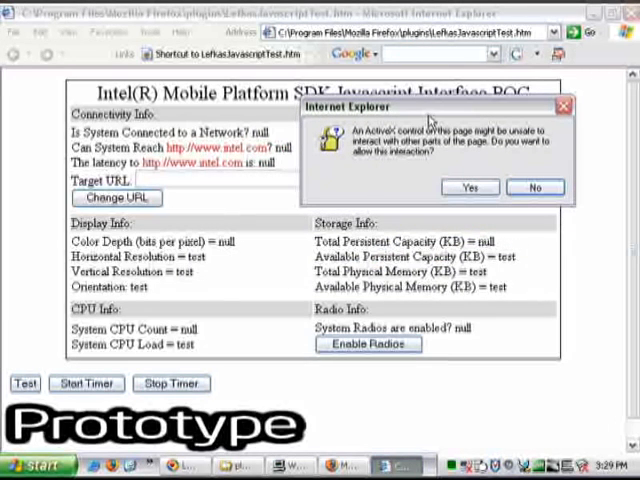
# Allow the ActiveX control in Internet Explorer and run the page's Test
pyautogui.click(468, 187)
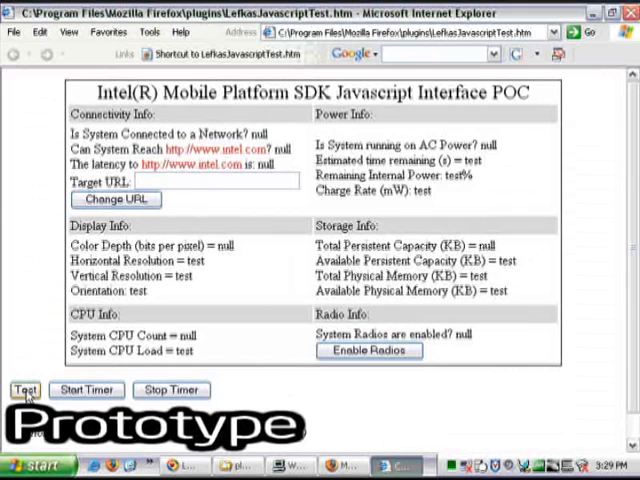
pyautogui.click(24, 390)
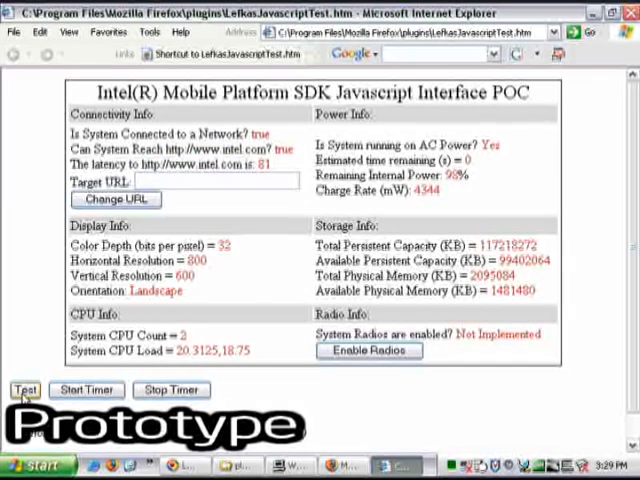
pyautogui.click(24, 389)
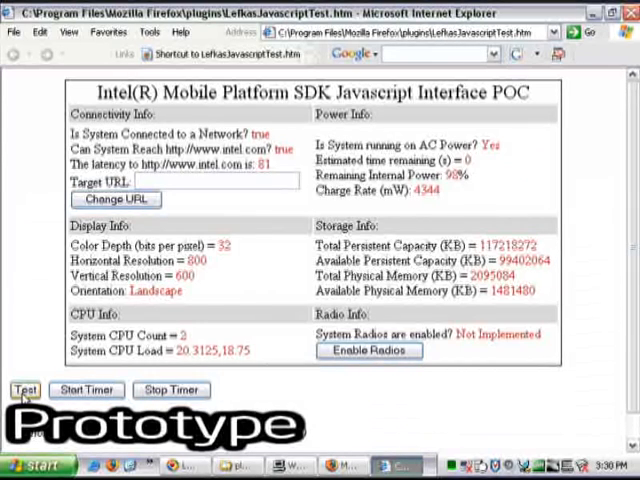
pyautogui.moveTo(86, 390)
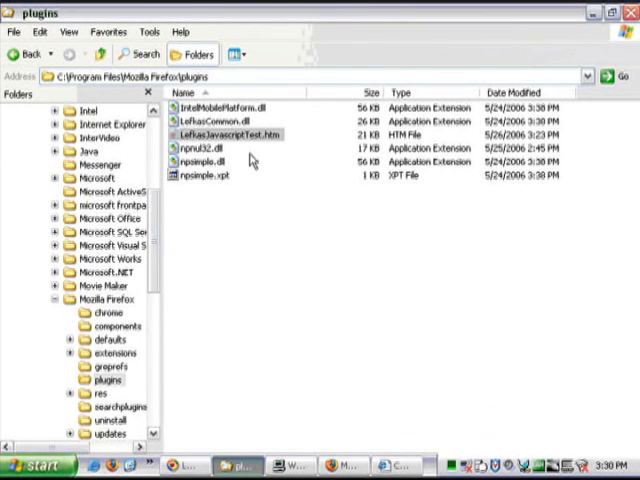
pyautogui.moveTo(252, 160)
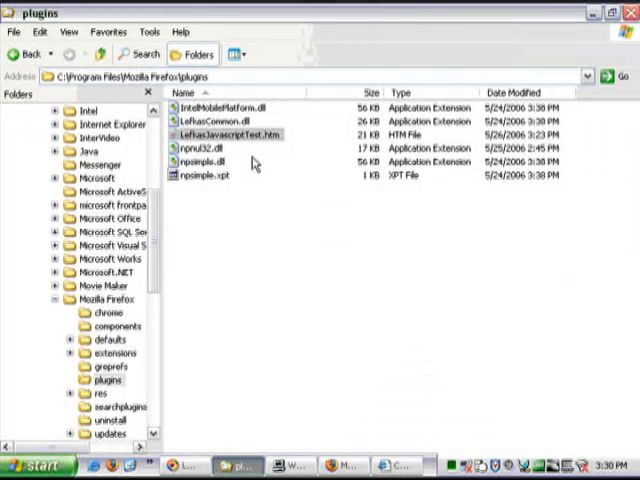
# Browse the Firefox plugins folder files, including npsimple.dll and the SDK DLLs
pyautogui.click(227, 134)
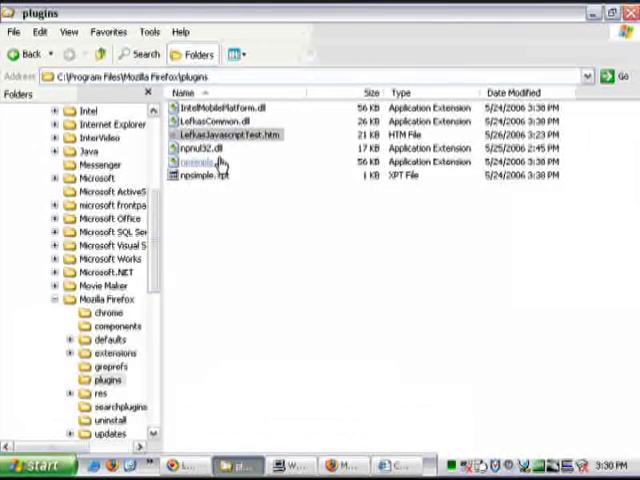
pyautogui.click(205, 161)
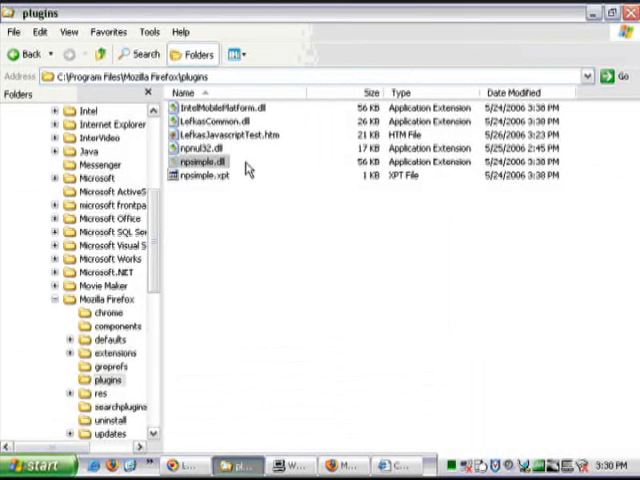
pyautogui.click(203, 175)
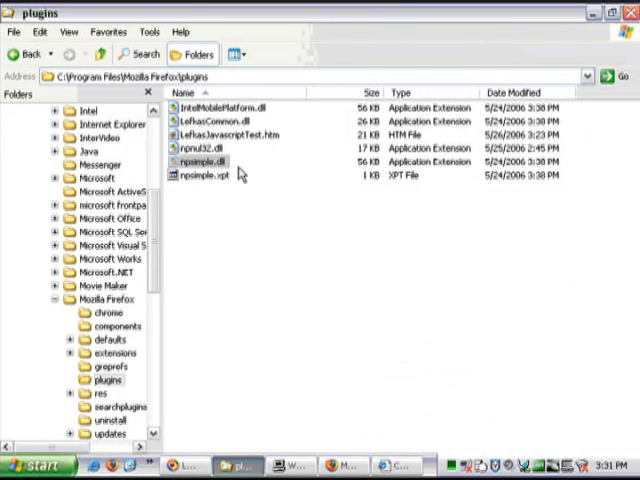
pyautogui.click(205, 161)
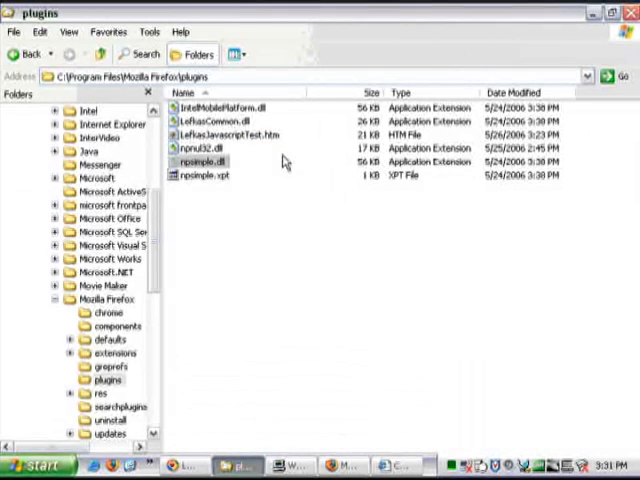
pyautogui.click(240, 135)
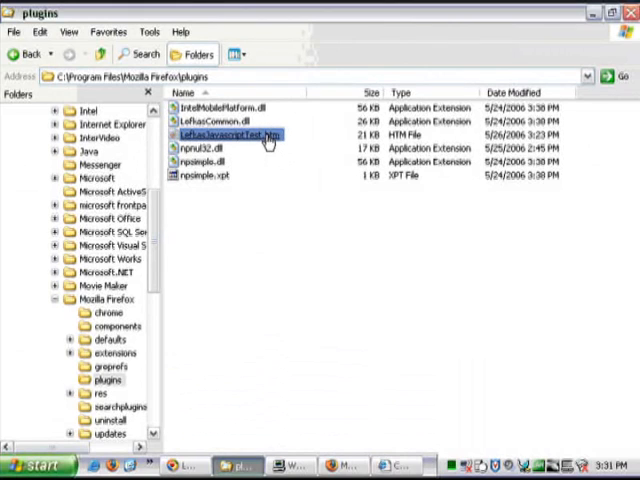
pyautogui.moveTo(268, 142)
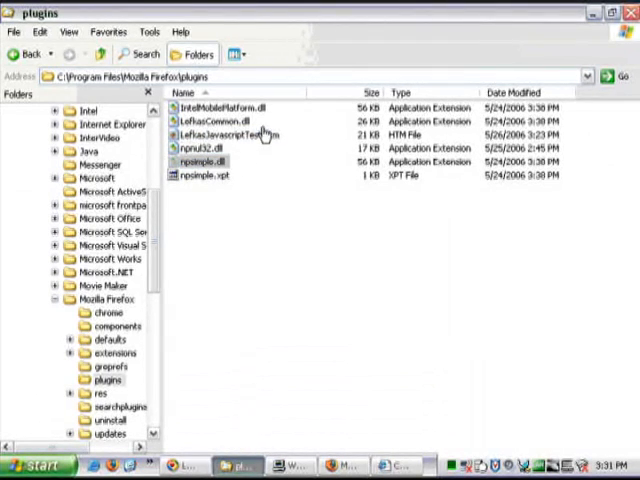
pyautogui.click(210, 121)
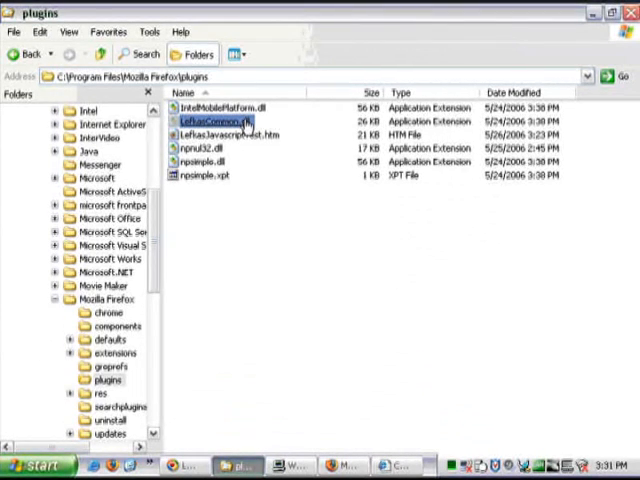
pyautogui.click(225, 133)
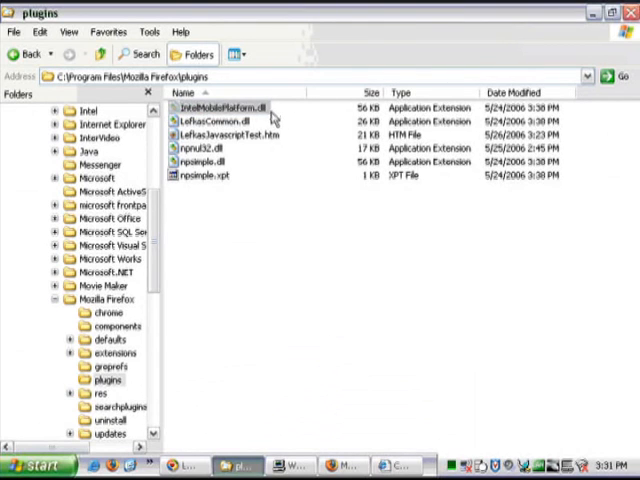
pyautogui.click(215, 121)
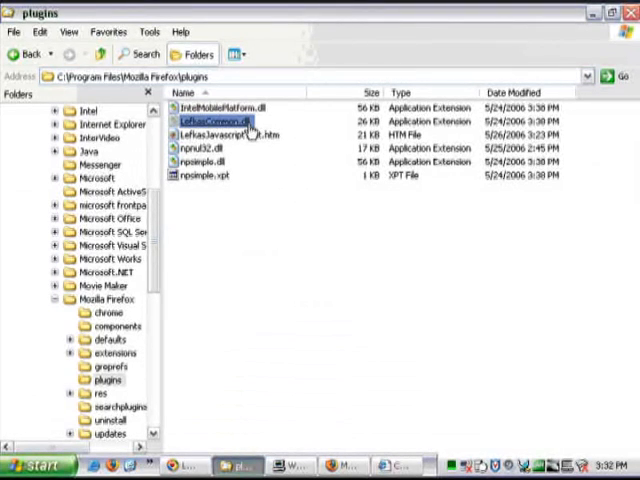